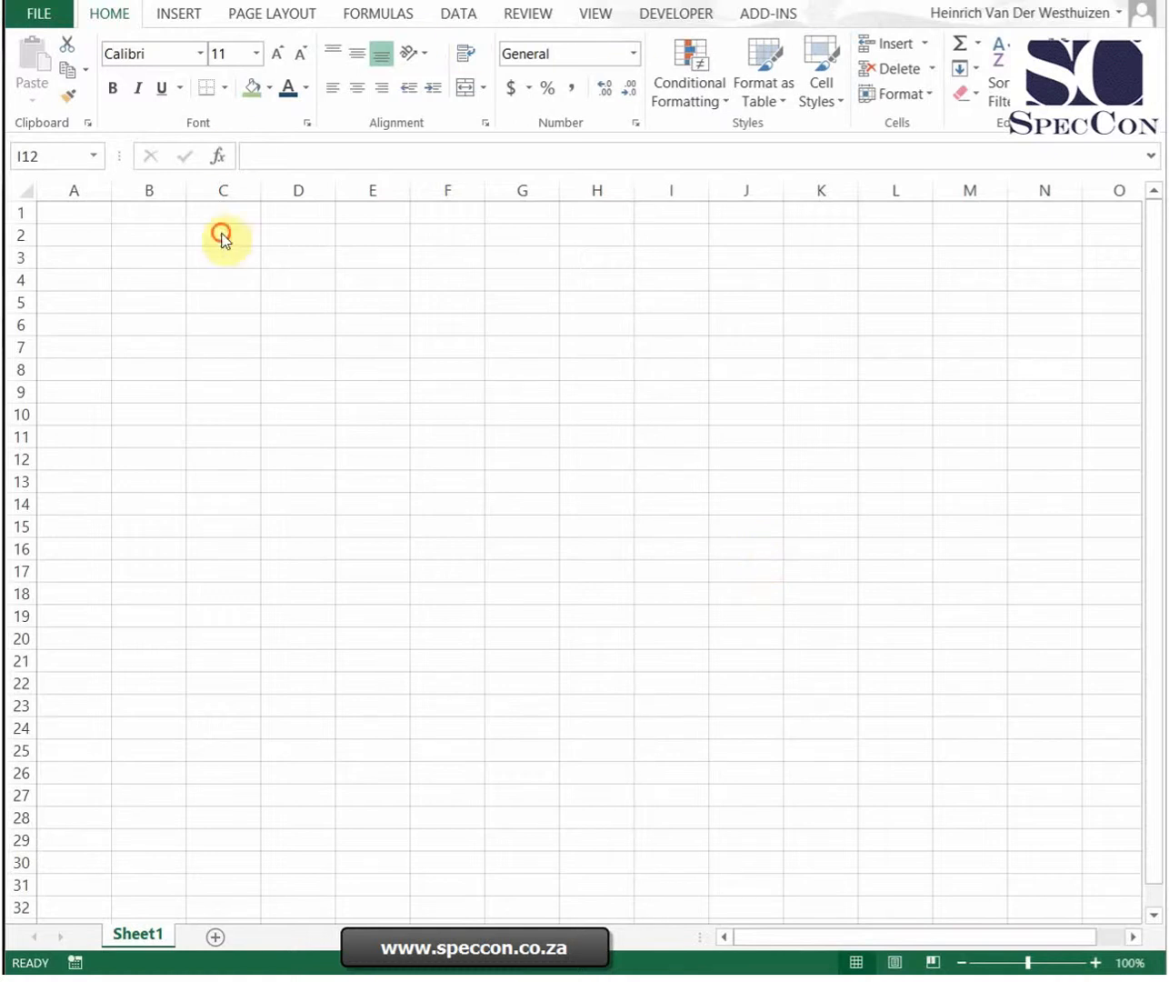
# Step: Enter the inverted-case sentence 'tHIS iS tEXT' into cell A2
pyautogui.click(73, 234)
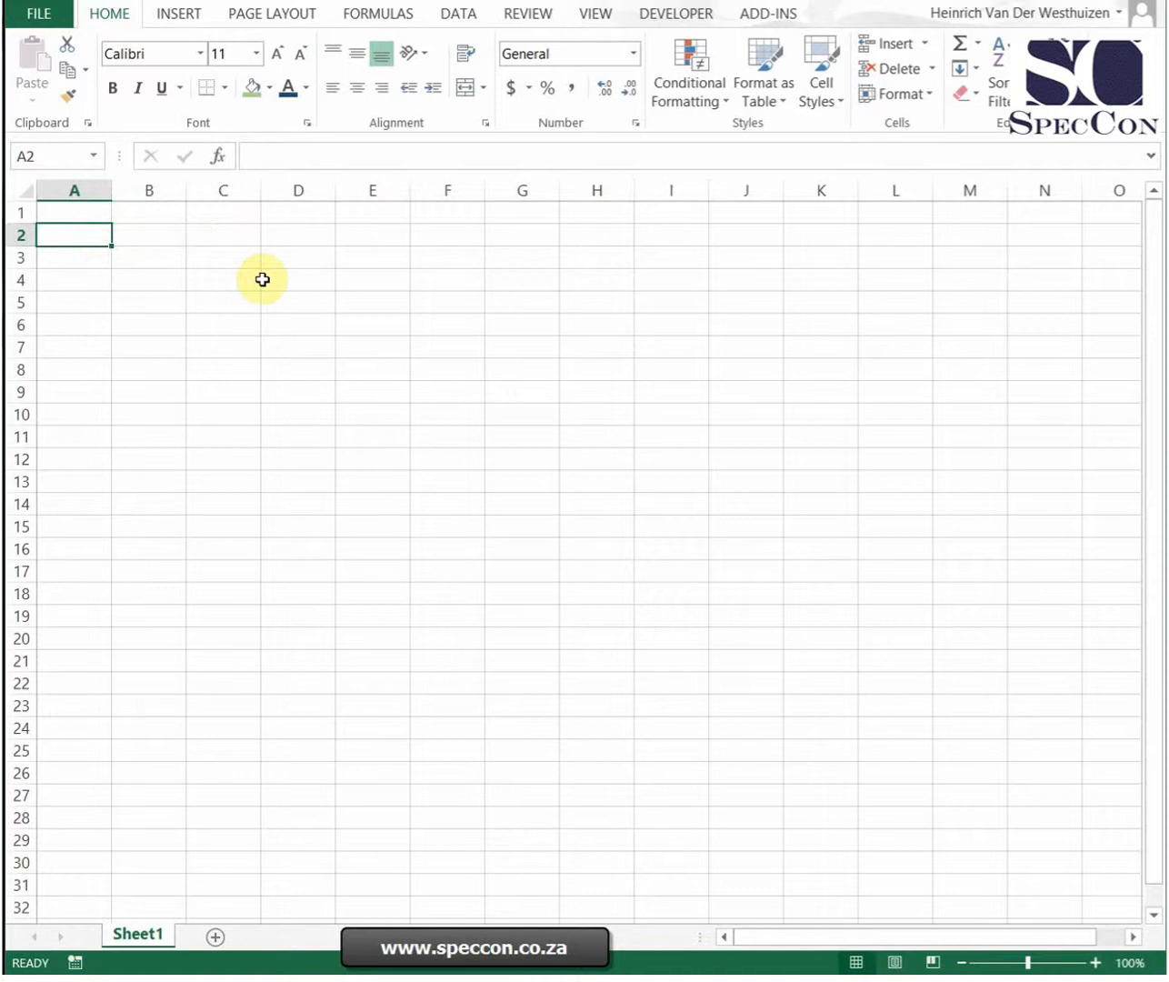
pyautogui.write('t')
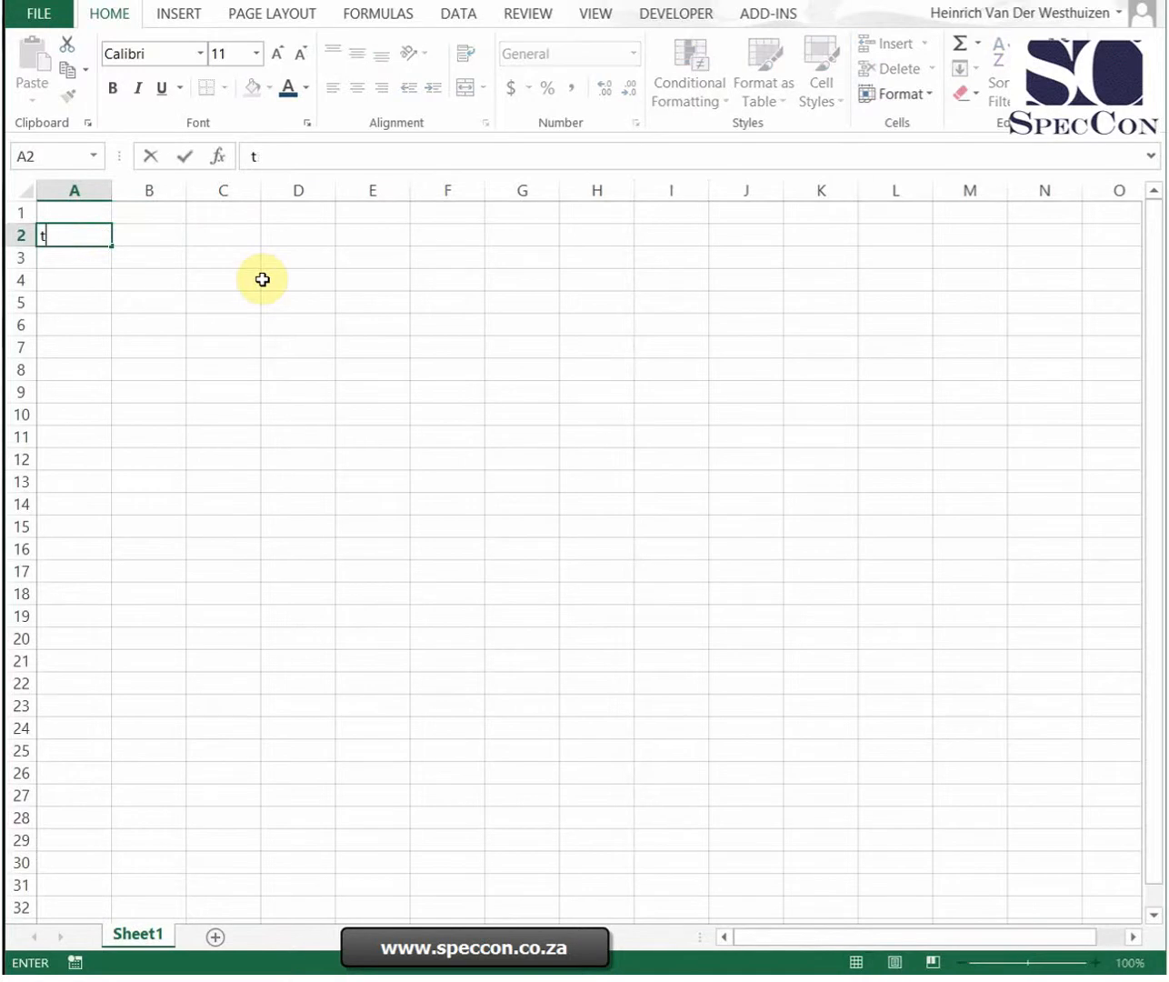
pyautogui.write('HIS i')
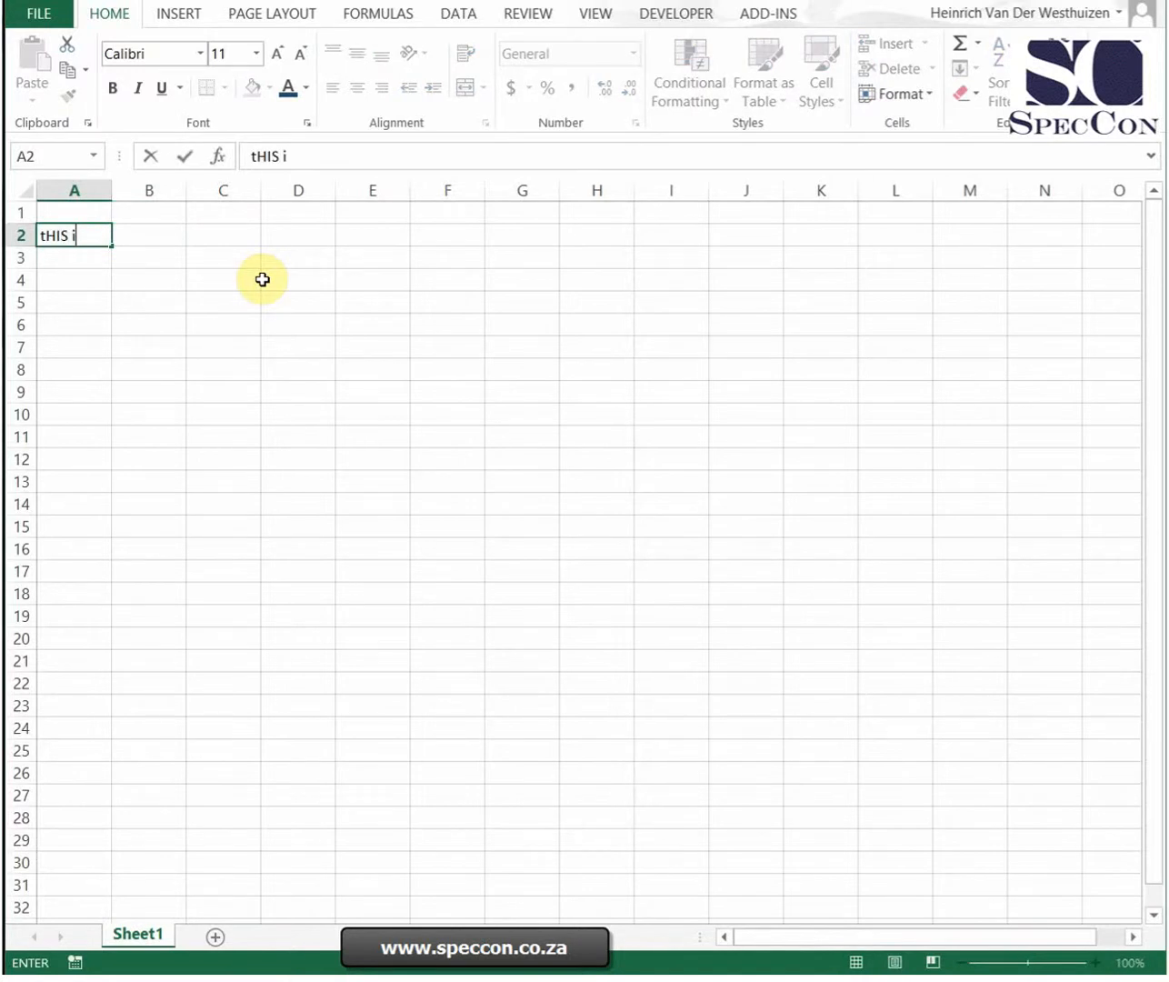
pyautogui.write('S')
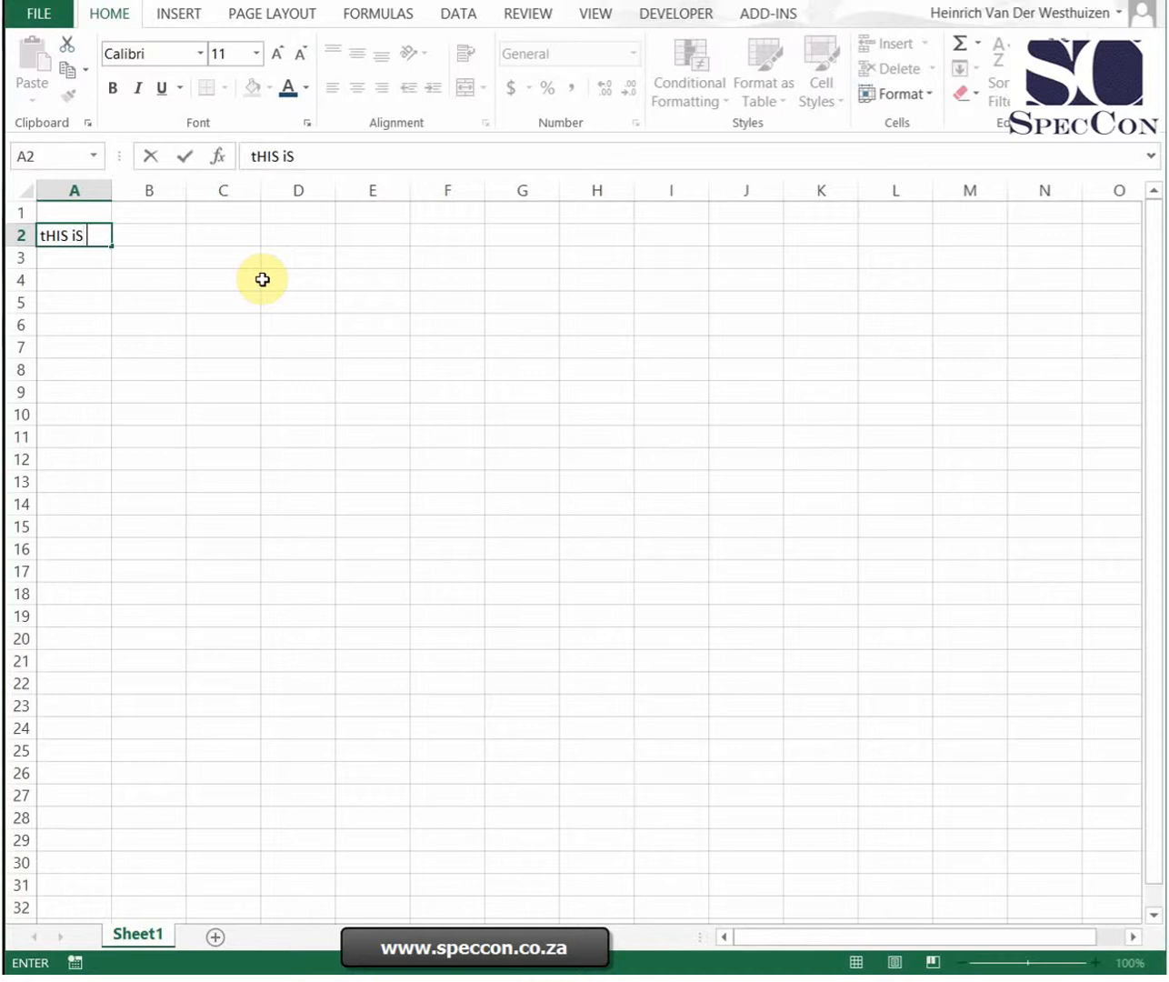
pyautogui.write('tEXT')
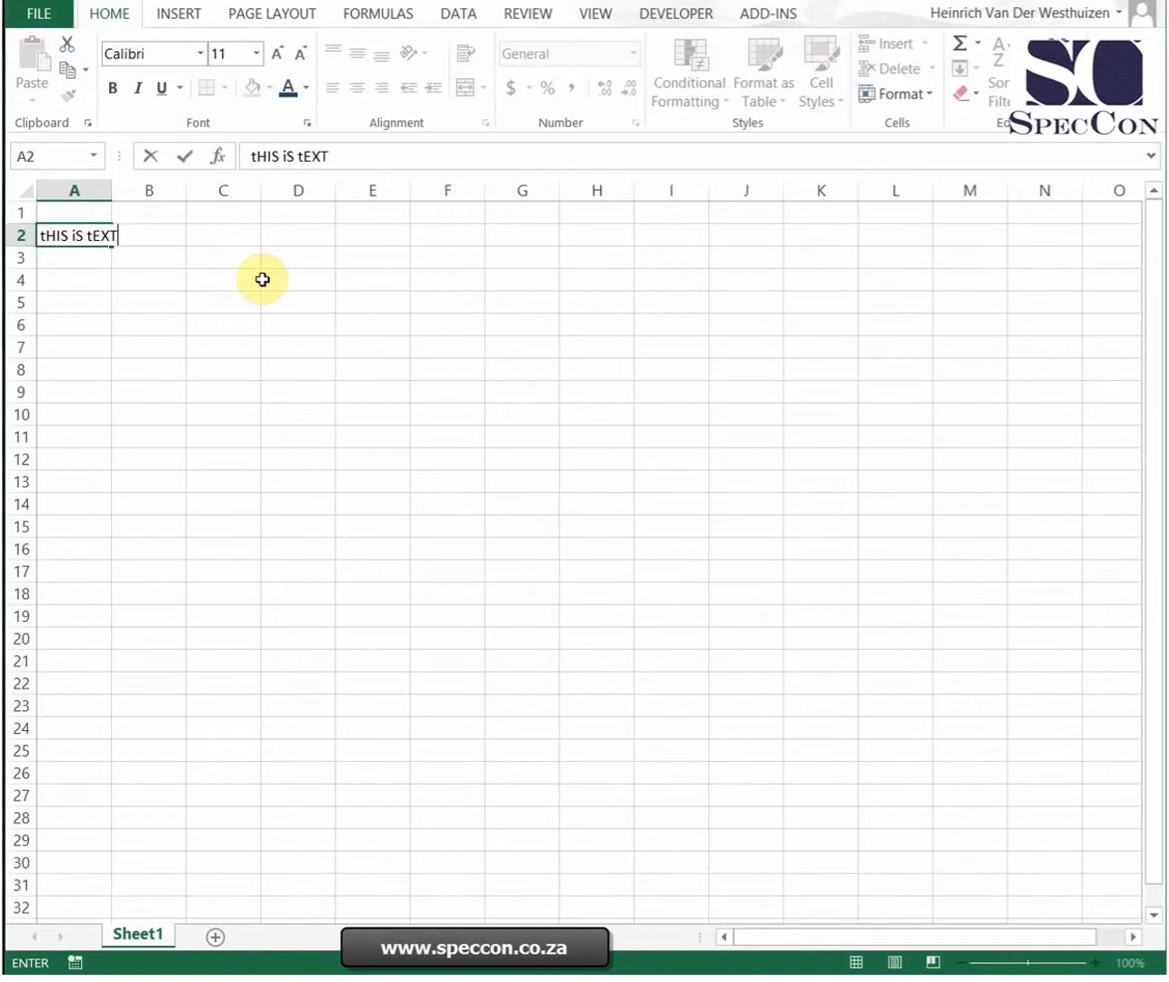
pyautogui.press('Enter')
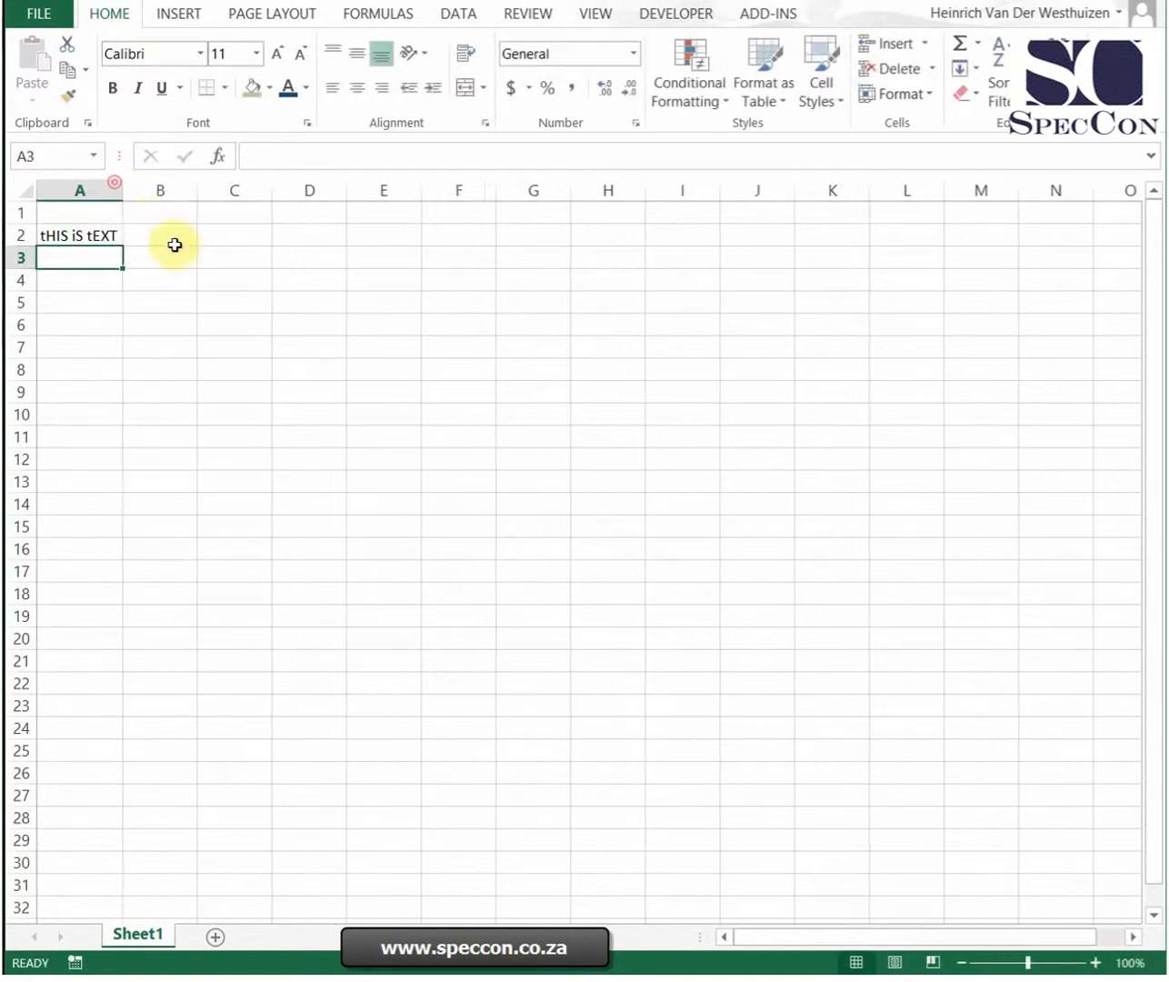
# Step: Enter =PROPER(A2) in B2 so it displays 'This Is Text'
pyautogui.write('=proper(A2')
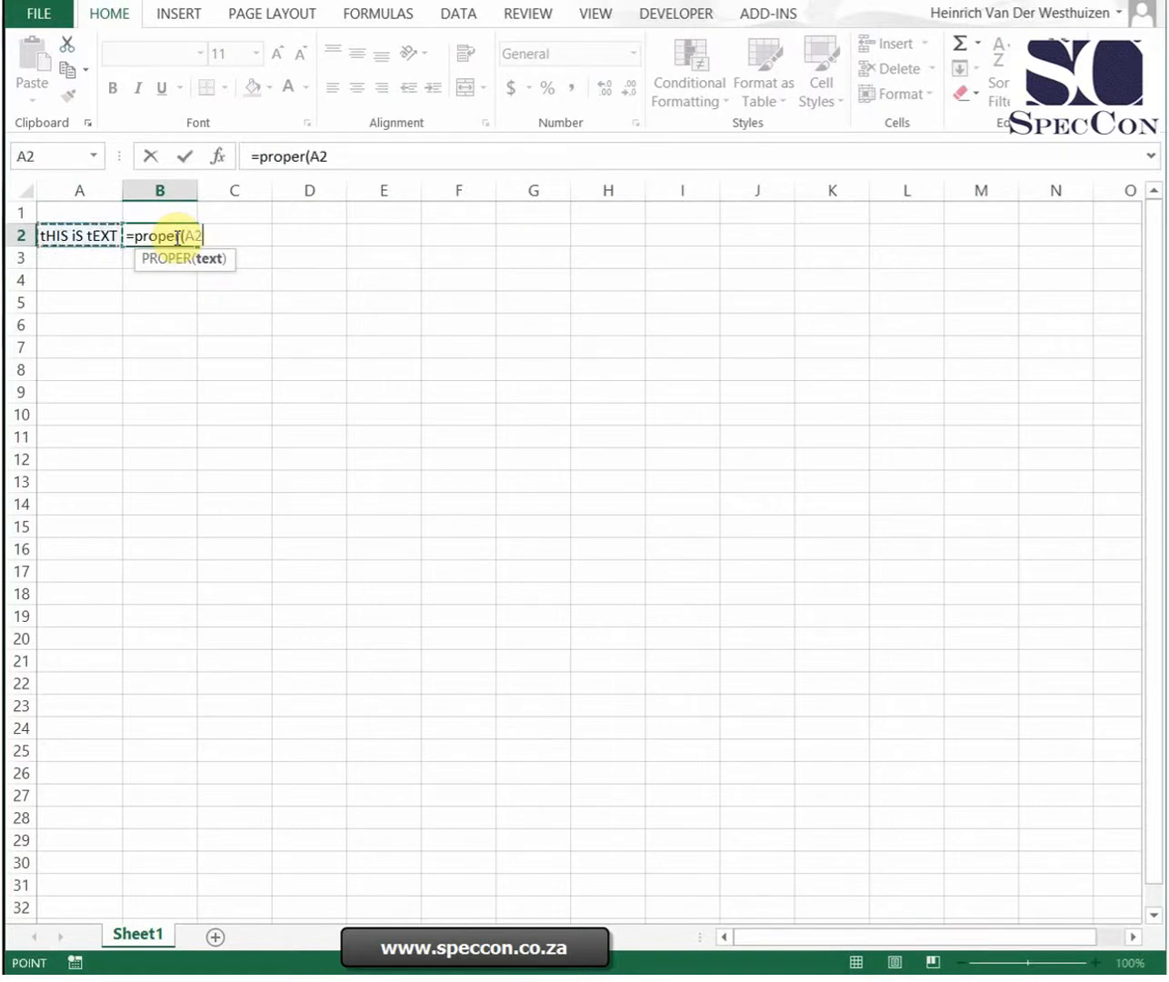
pyautogui.press('Enter')
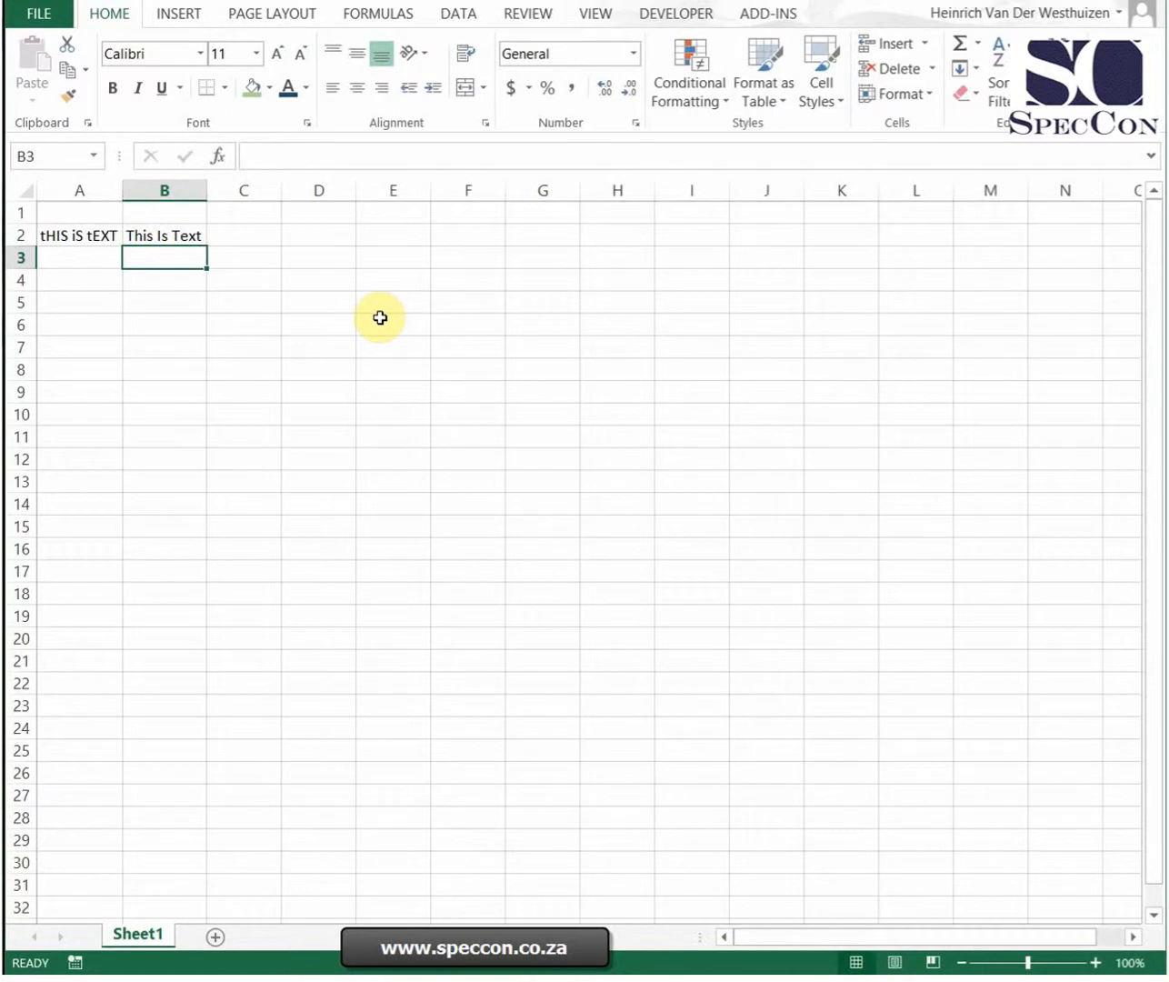
# Step: Enter =UPPER(A2) in B3 and =LOWER(A2) in B4, showing 'THIS IS TEXT' and 'this is text'
pyautogui.write('=upper(')
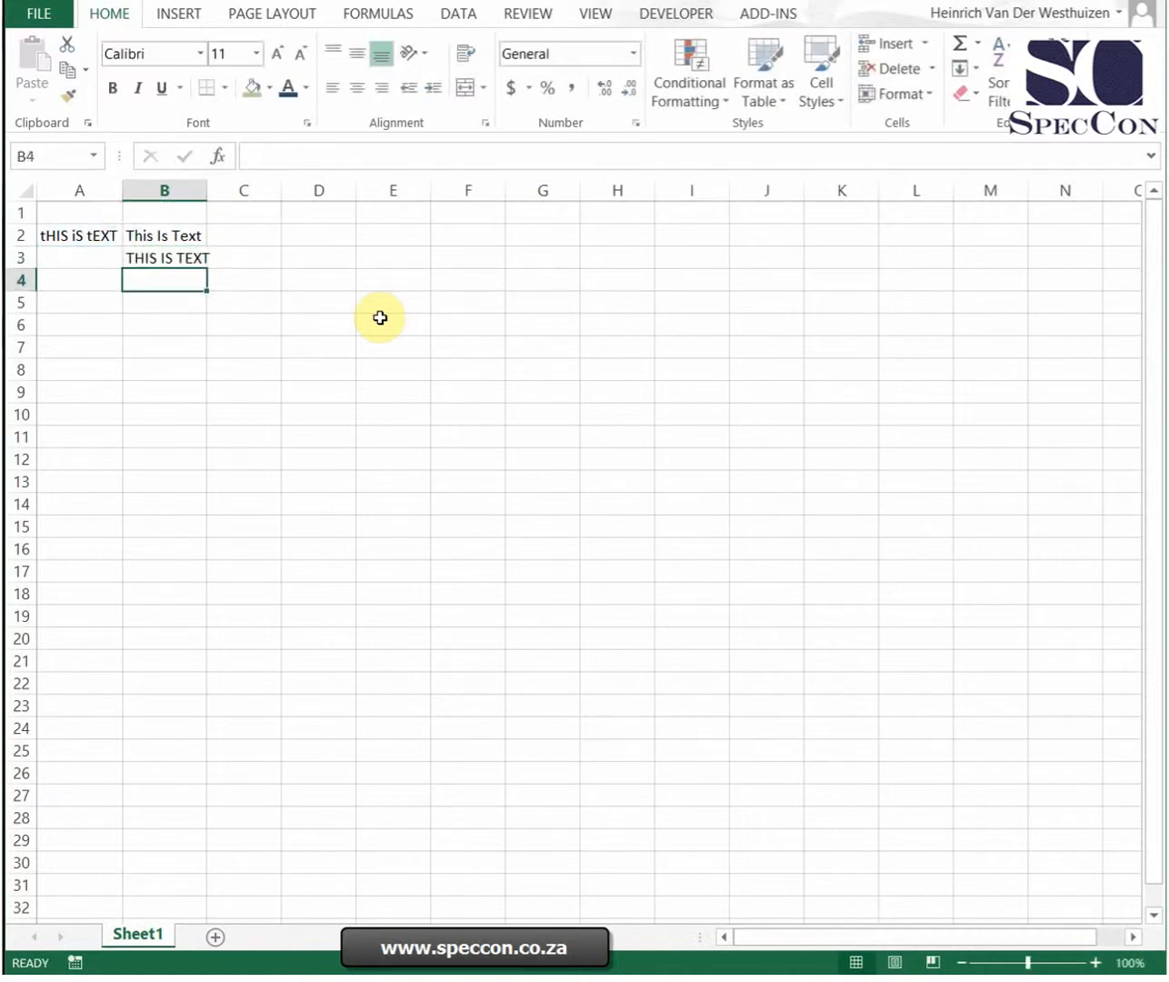
pyautogui.write('=lower(')
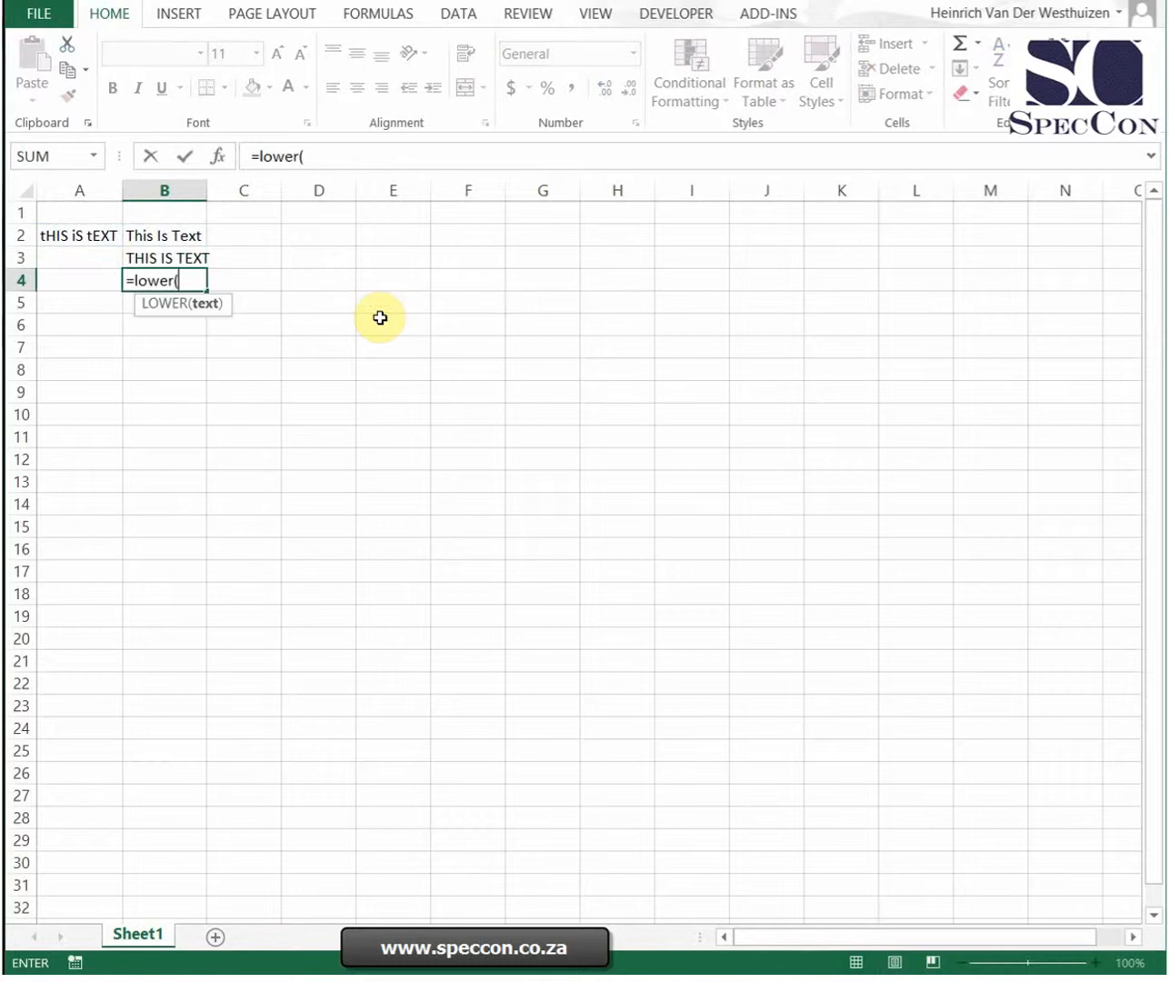
pyautogui.press('Enter')
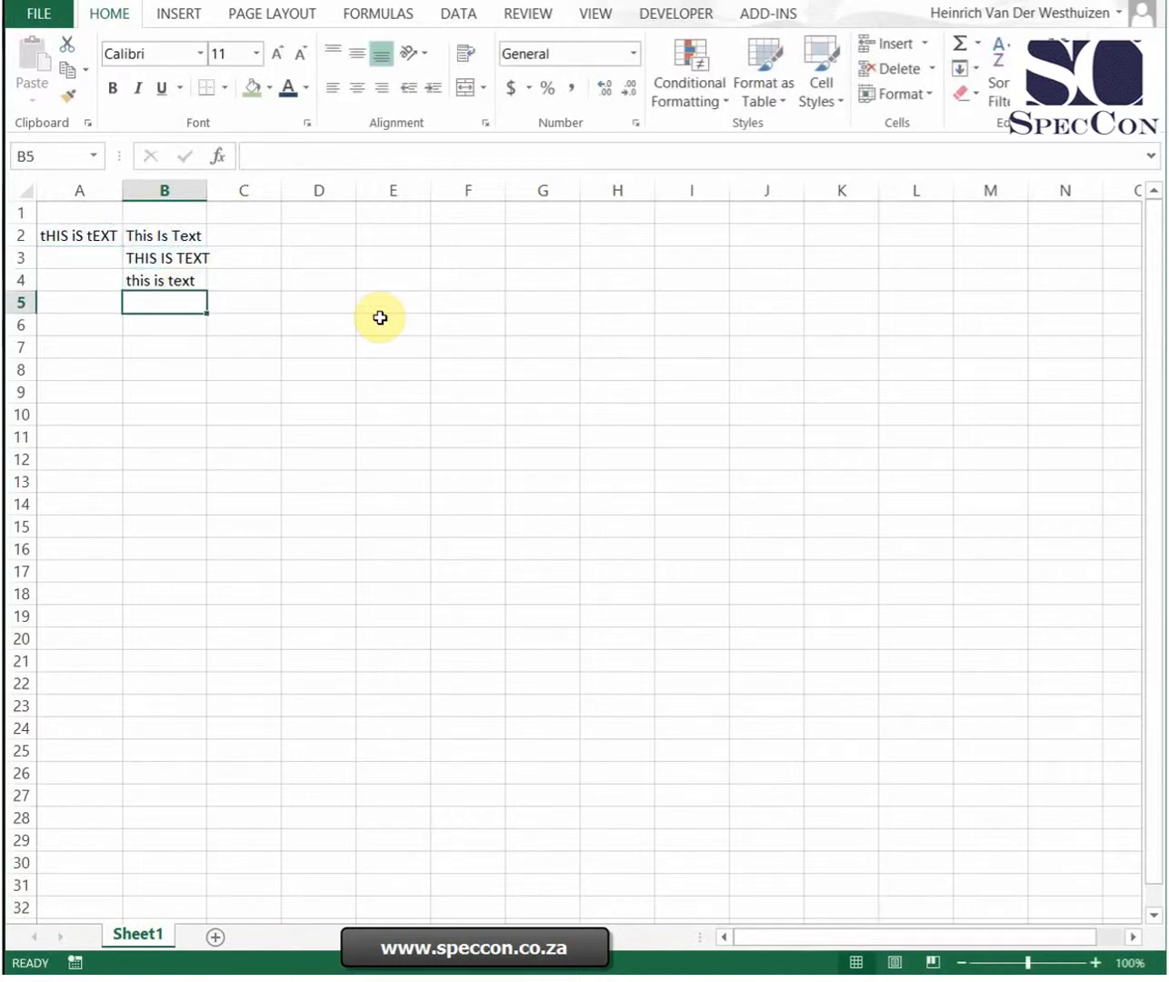